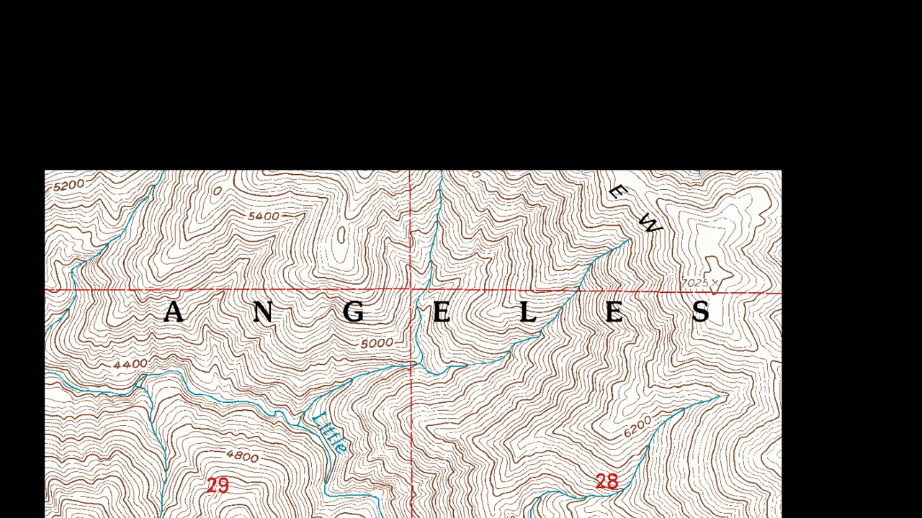
Scroll down the topographic map to view the upper stream branches above the outlet
scroll("down", 3)
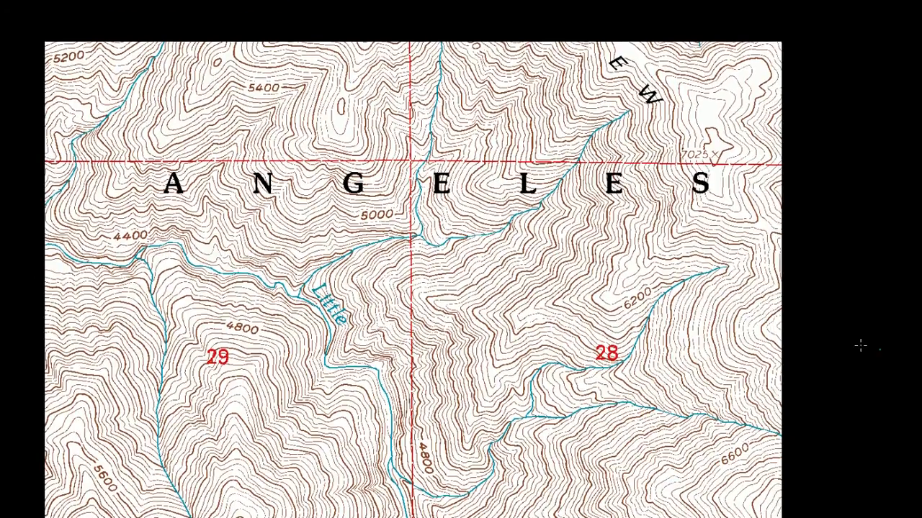
mouse_move(188, 120)
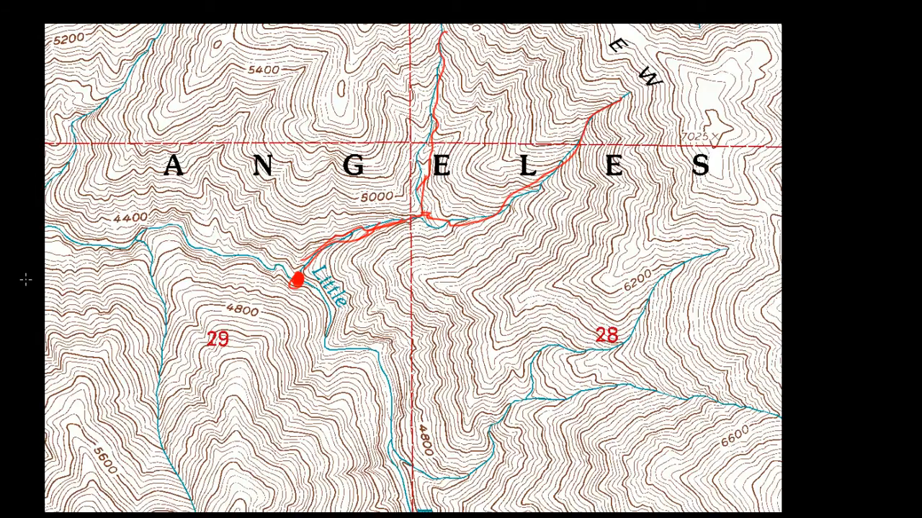
mouse_move(21, 283)
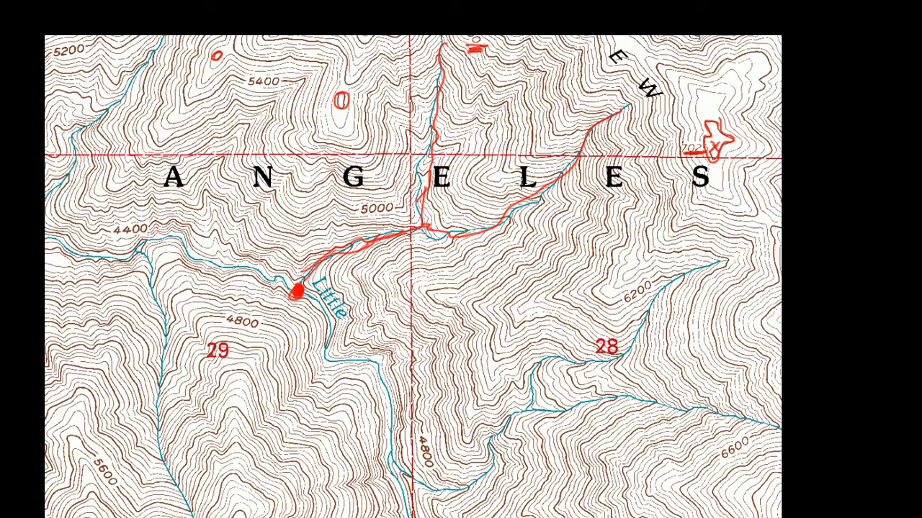
mouse_move(702, 105)
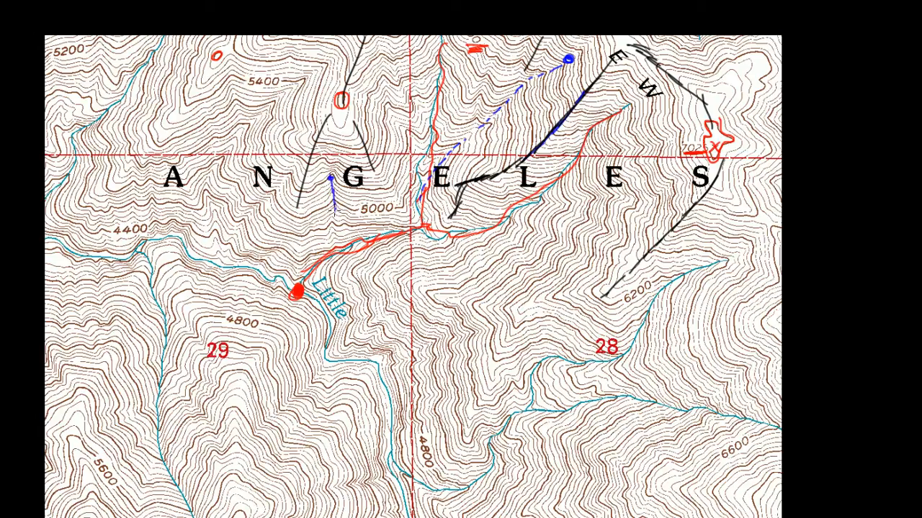
Extend the blue valley line from the western ridge down to the red stream
left_click_drag(333, 180, 337, 245)
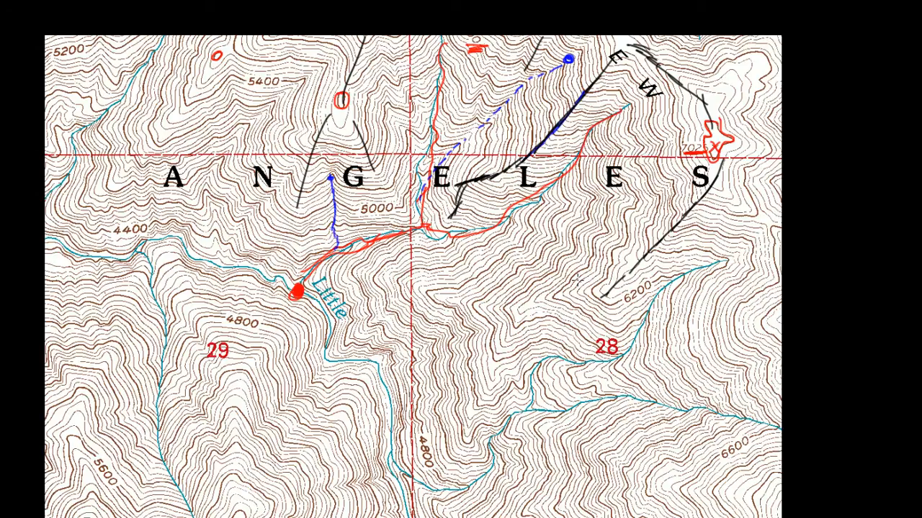